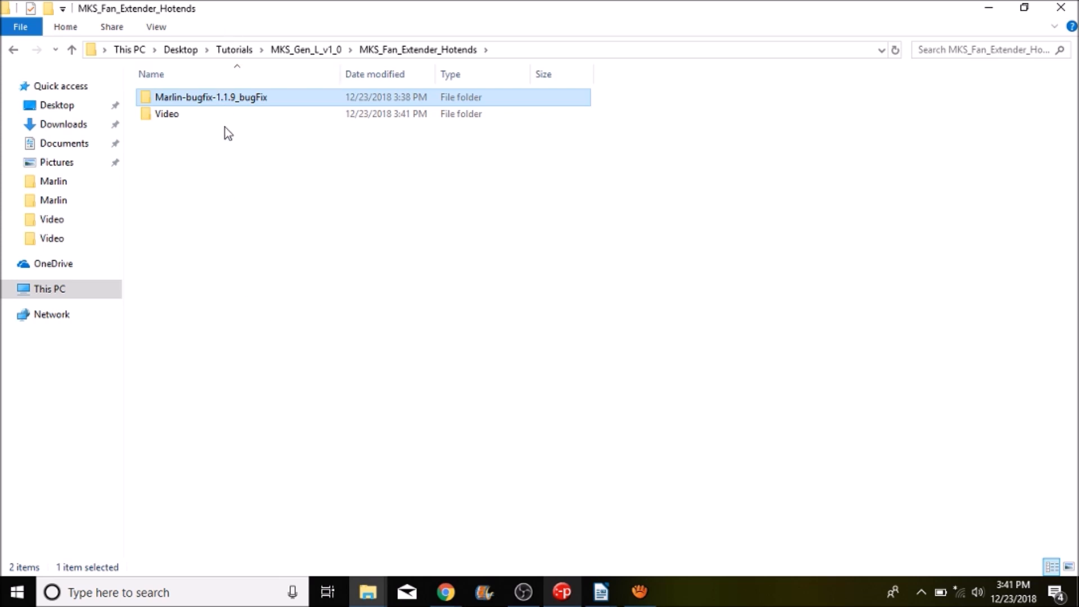
{"action": "mouse_move", "coordinate": [227, 103]}
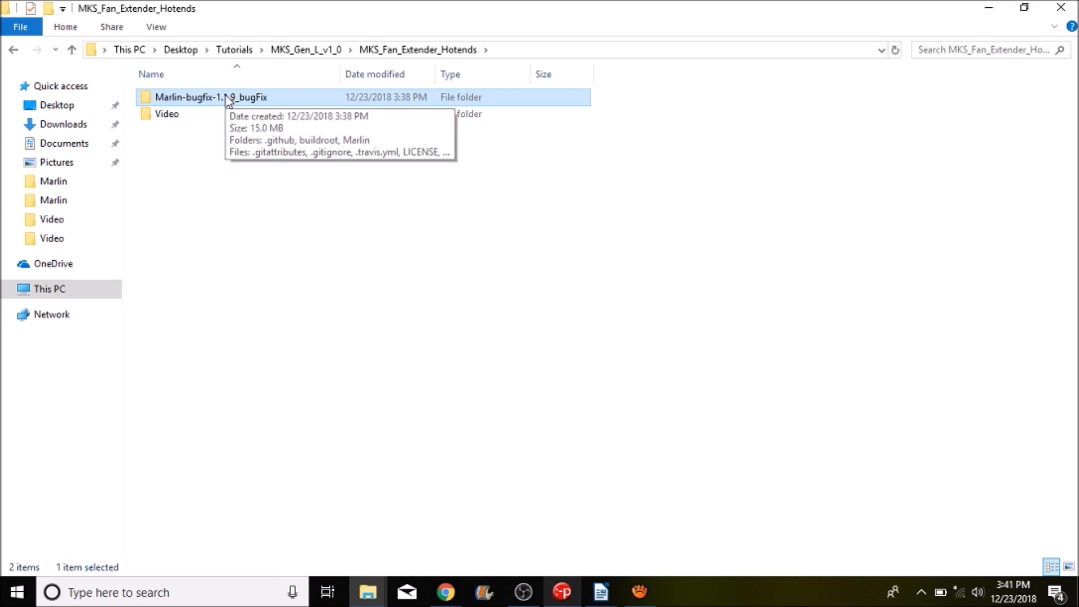
Step: Navigate into Marlin-bugfix-1.1.9_bugFix/Marlin and pick out the boards header file
{"action": "double_click", "coordinate": [207, 97]}
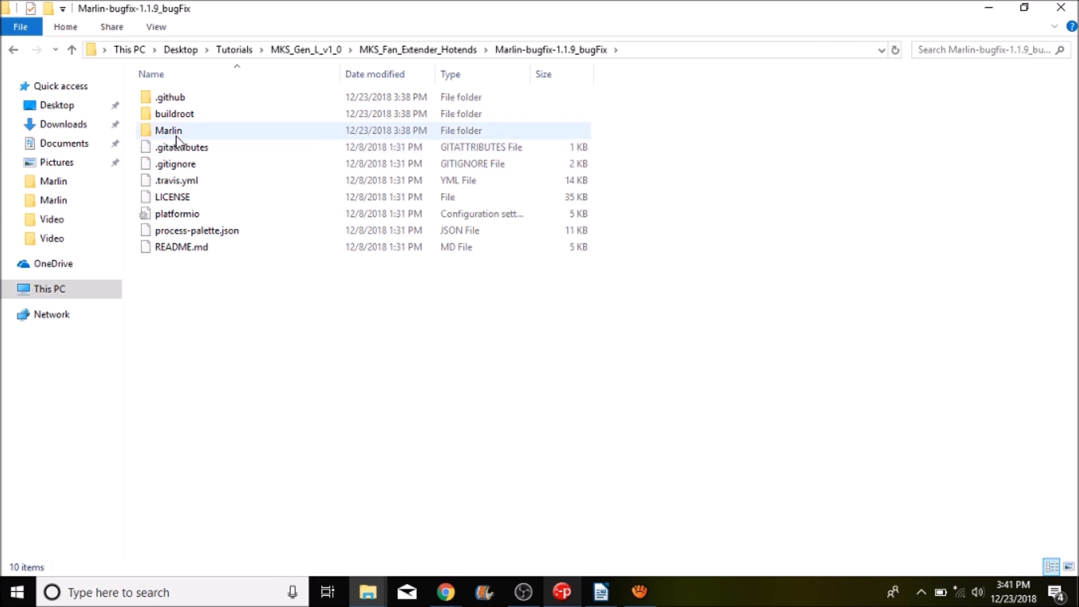
{"action": "double_click", "coordinate": [169, 131]}
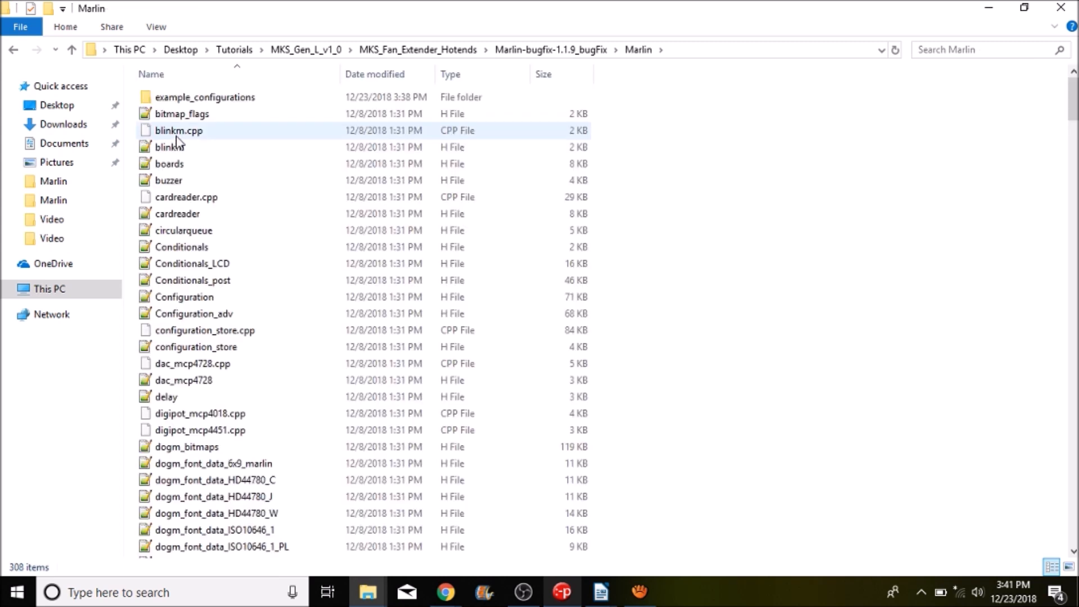
{"action": "left_click", "coordinate": [169, 180]}
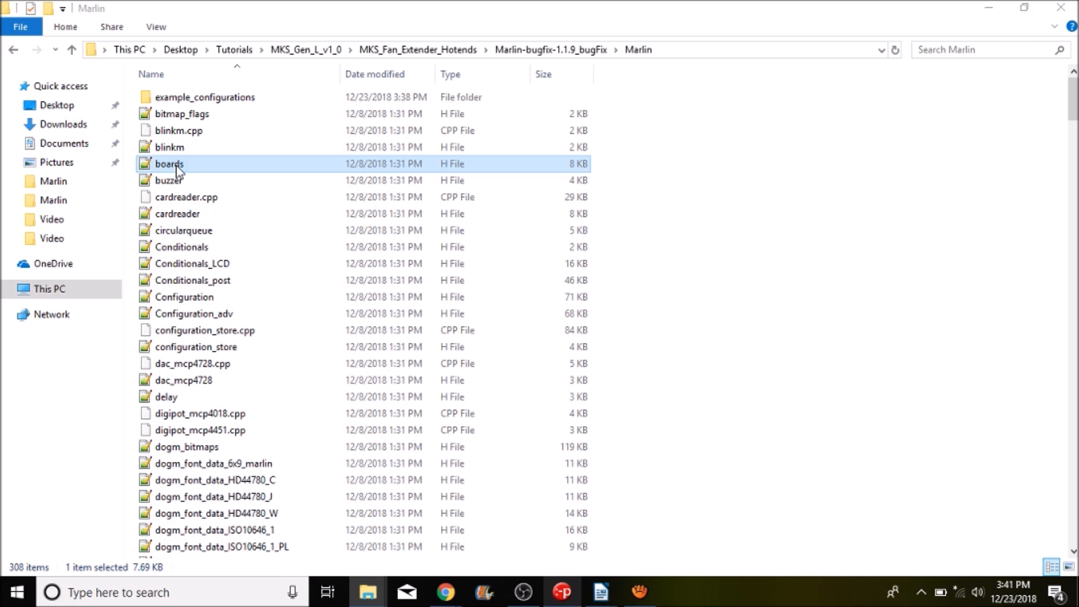
Step: Search boards.h in Notepad++ for MKS to find the BOARD_MKS_GEN_L definition
{"action": "double_click", "coordinate": [170, 164]}
{"action": "type", "text": "MKS"}
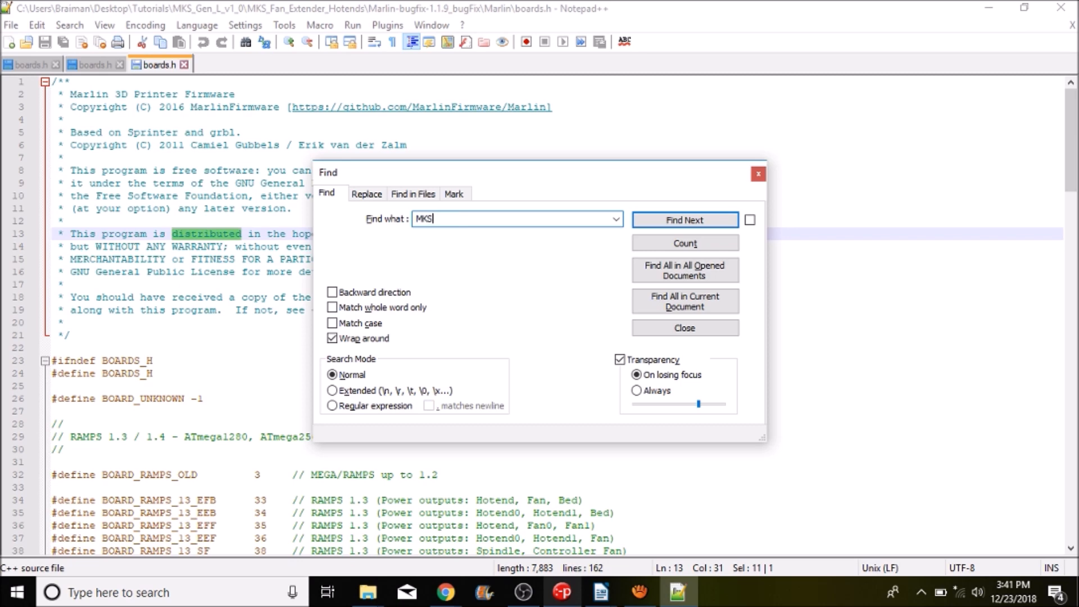
{"action": "left_click", "coordinate": [684, 219]}
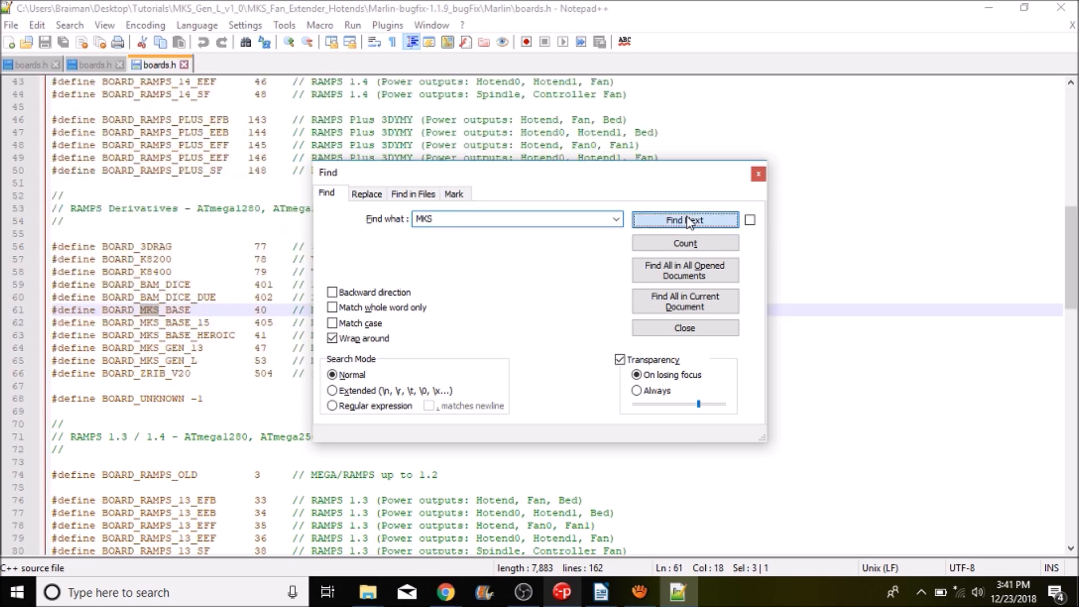
{"action": "left_click", "coordinate": [685, 219]}
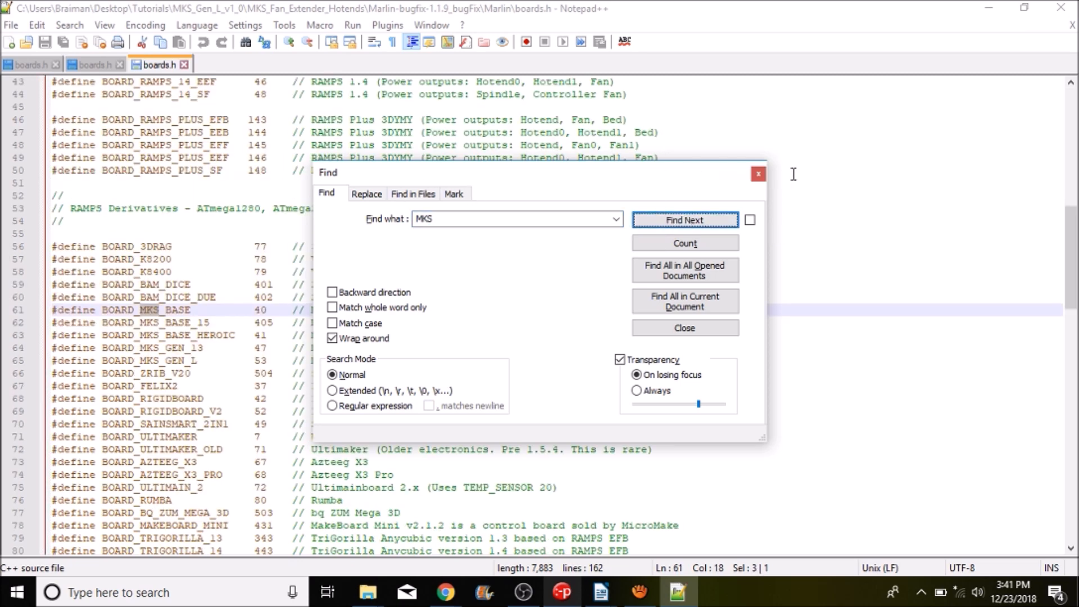
{"action": "left_click", "coordinate": [685, 328]}
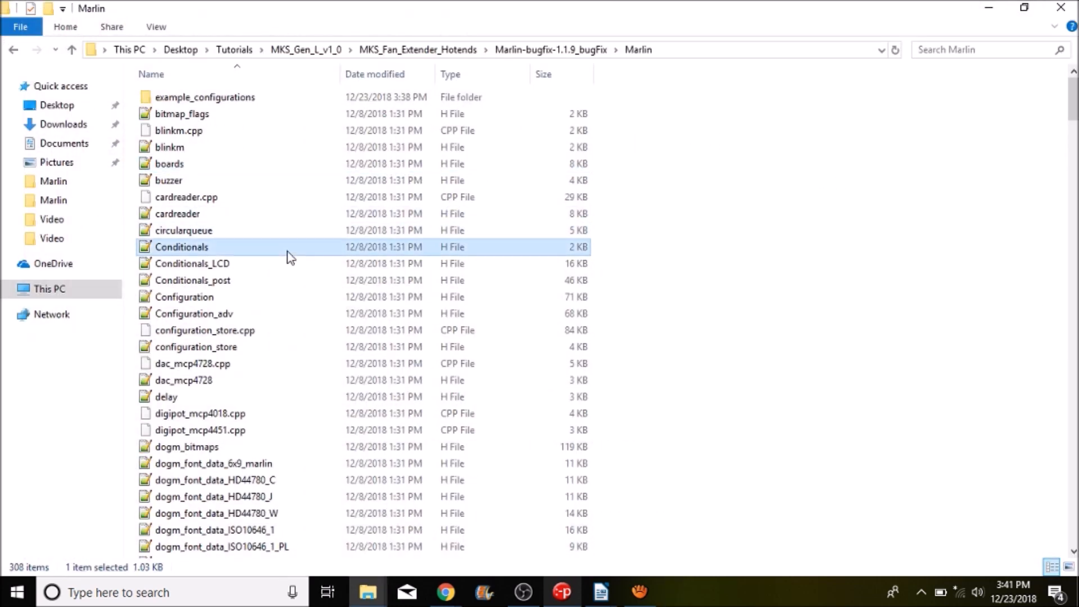
Step: Load the Marlin sketch from the source folder into Arduino IDE
{"action": "scroll", "scroll_direction": "down", "scroll_amount": 3}
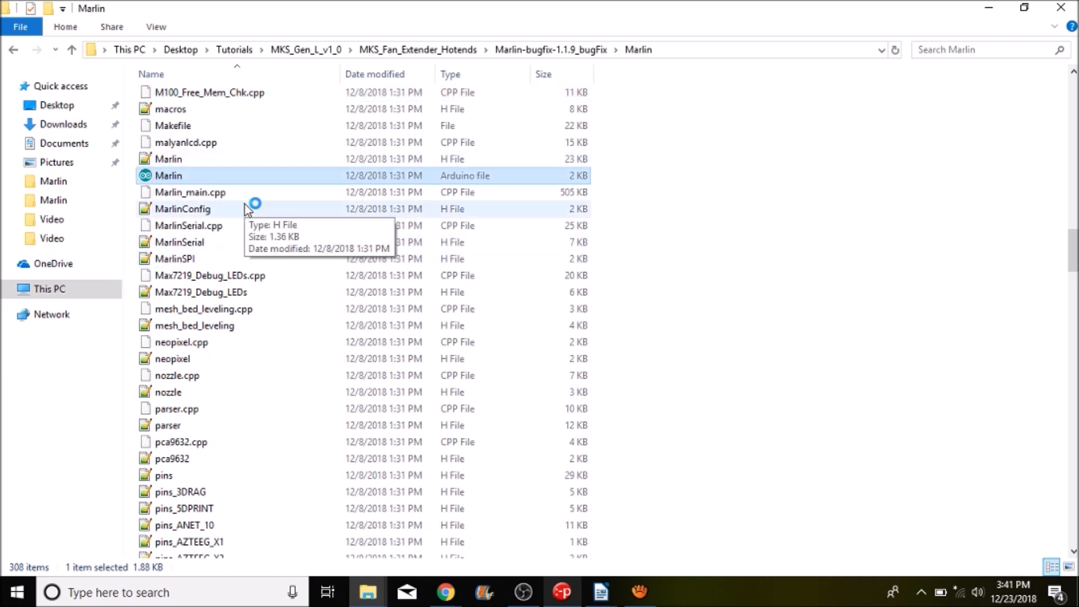
{"action": "double_click", "coordinate": [167, 176]}
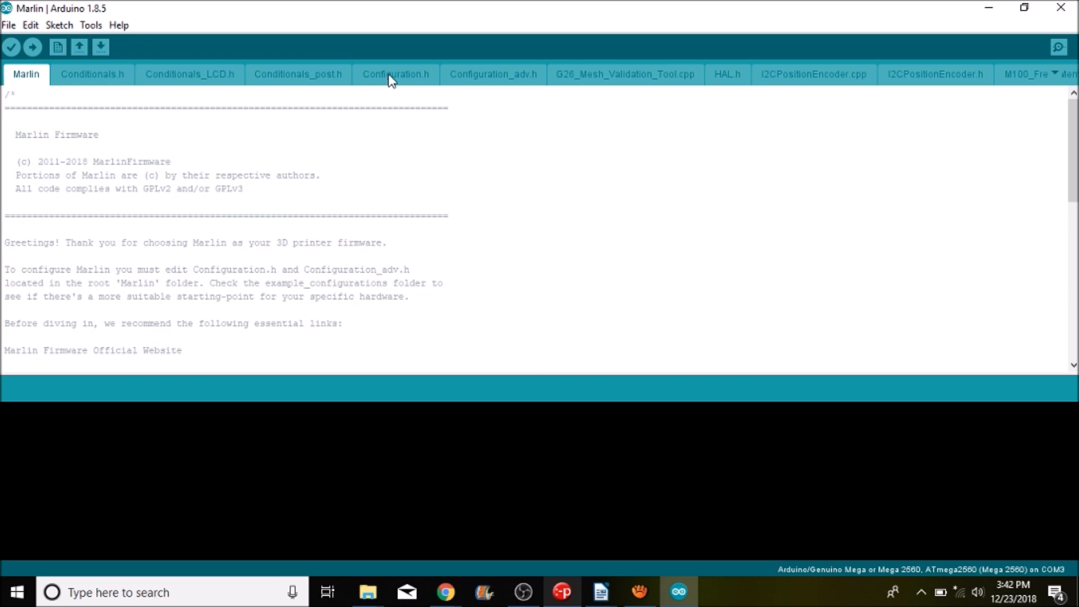
Step: Locate the MOTHERBOARD define in Configuration.h by searching 'motherbo'
{"action": "left_click", "coordinate": [394, 74]}
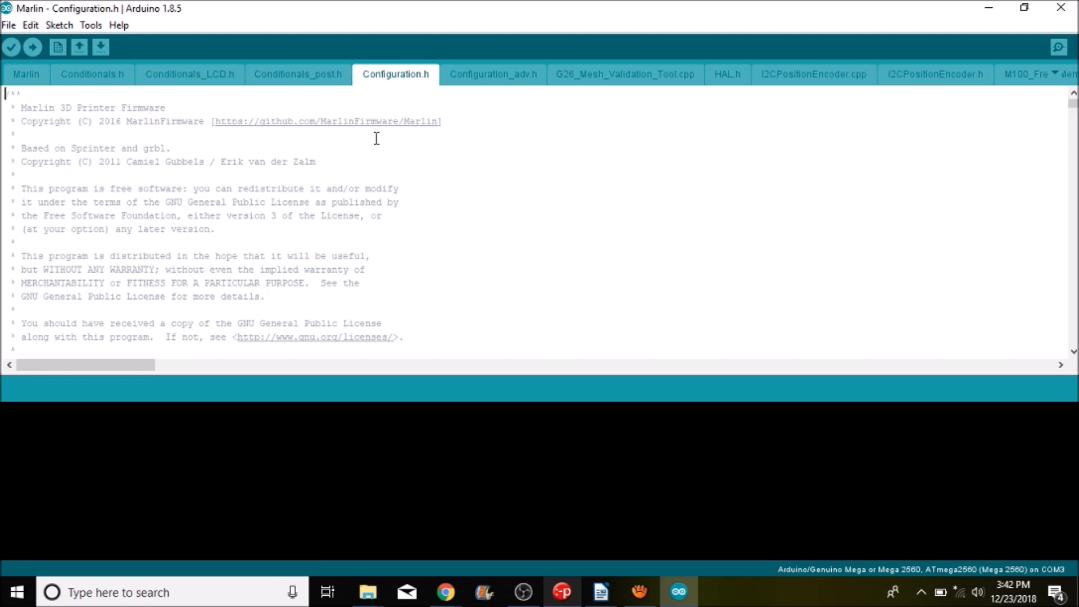
{"action": "type", "text": "motherbo"}
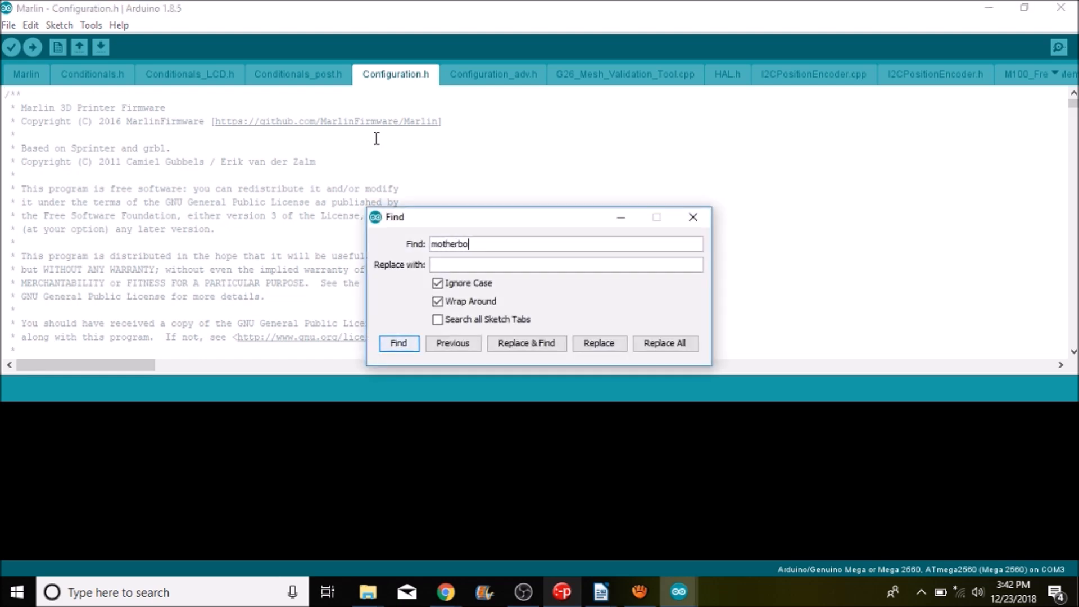
{"action": "left_click", "coordinate": [398, 343]}
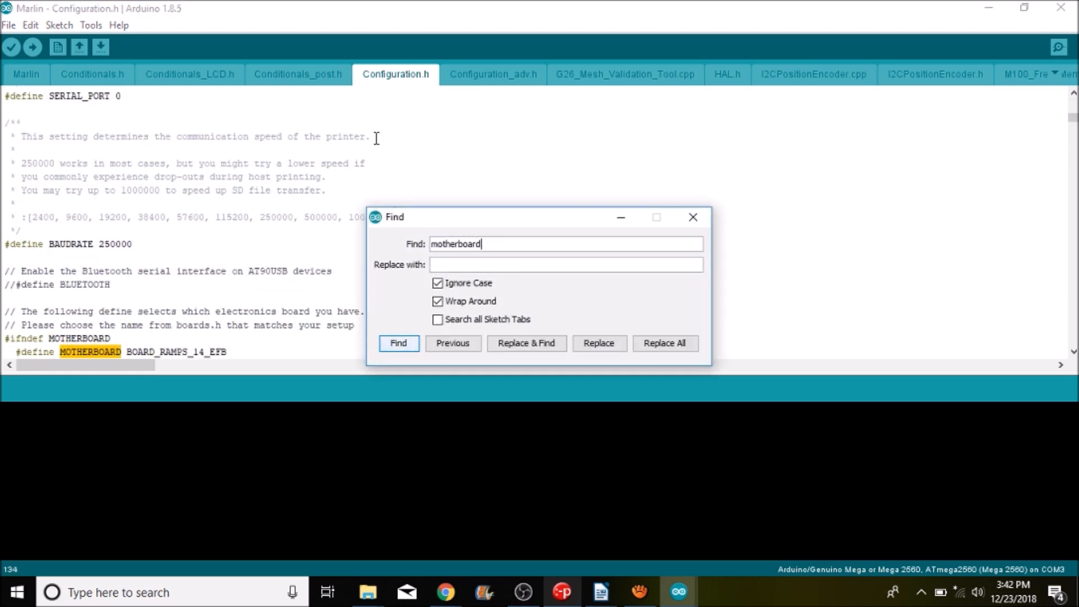
{"action": "left_click", "coordinate": [692, 217]}
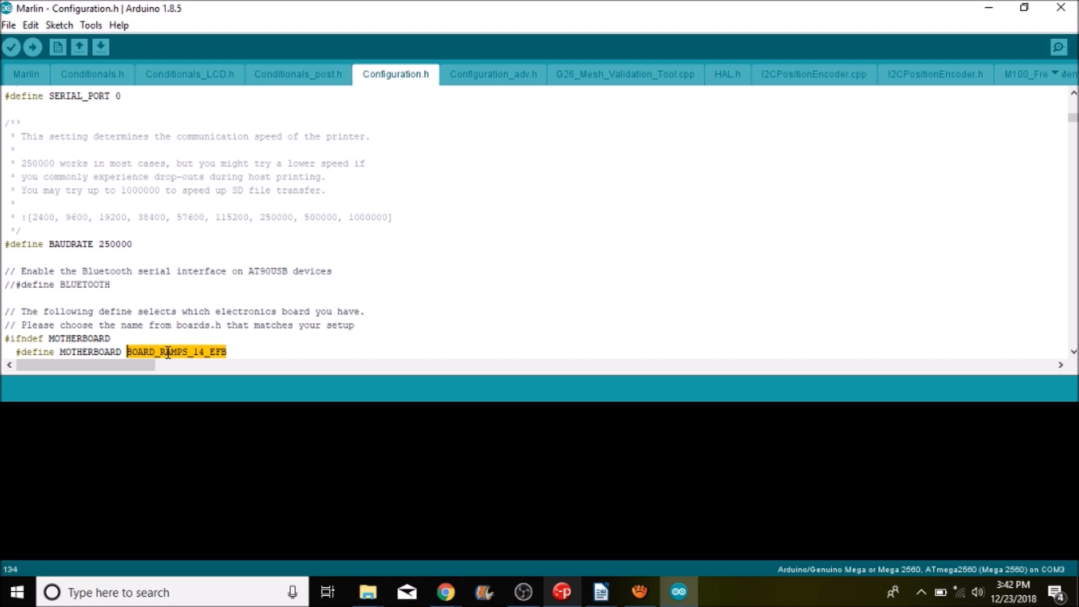
Step: Replace BOARD_RAMPS_14_EFB with BOARD_MKS_GEN_L as the MOTHERBOARD value
{"action": "right_click", "coordinate": [166, 351]}
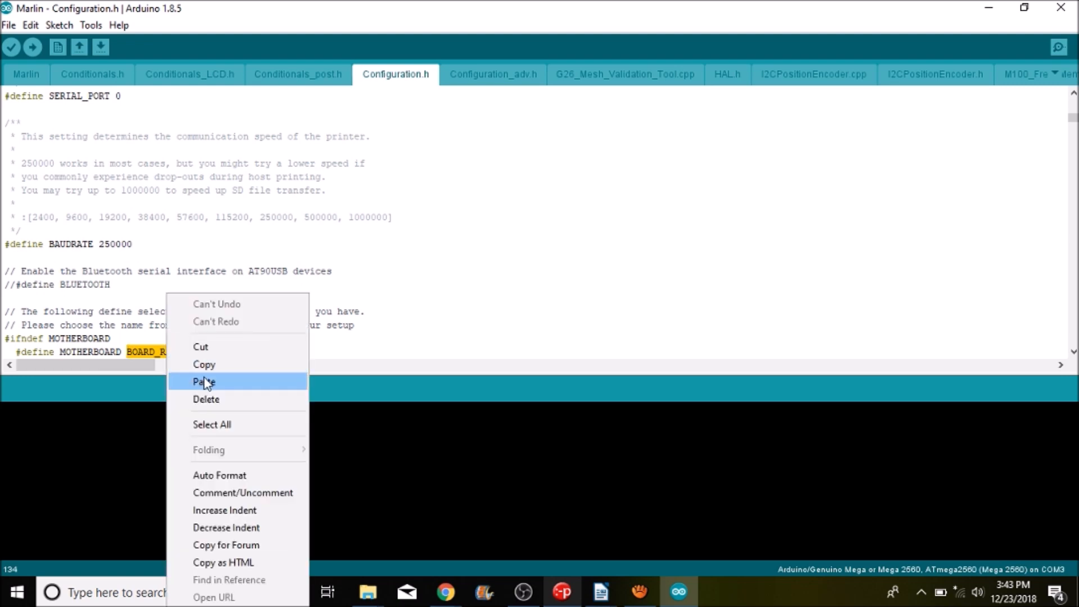
{"action": "mouse_move", "coordinate": [204, 365]}
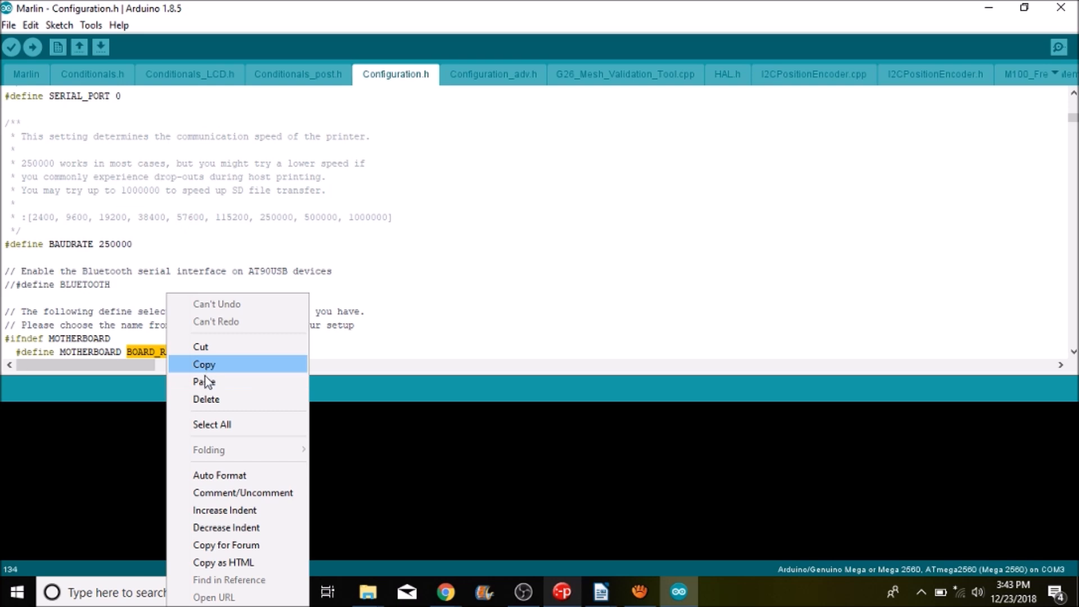
{"action": "left_click", "coordinate": [204, 365]}
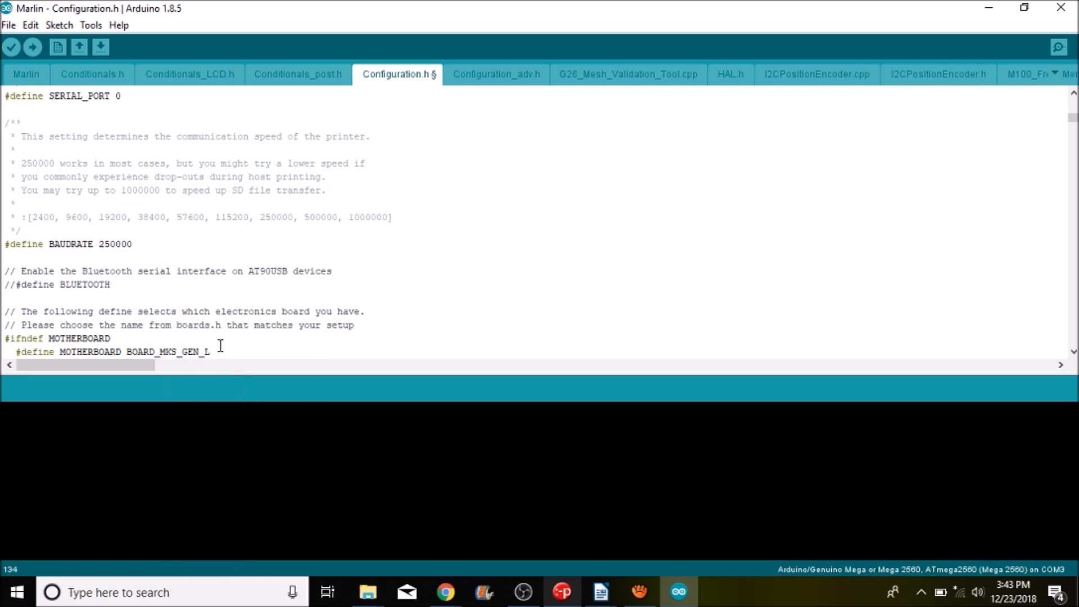
{"action": "mouse_move", "coordinate": [217, 347]}
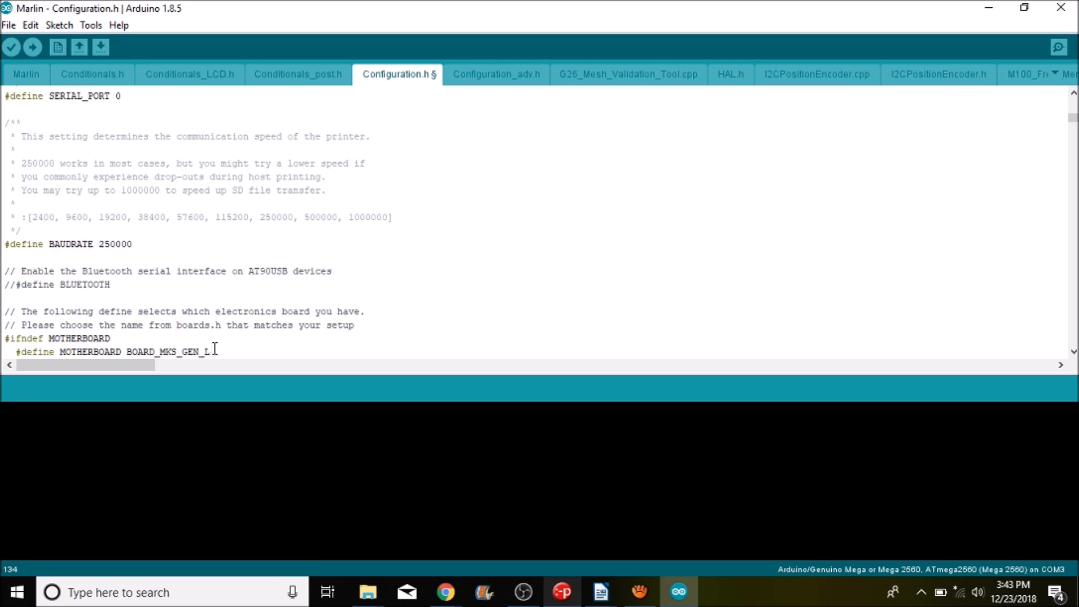
{"action": "mouse_move", "coordinate": [330, 180]}
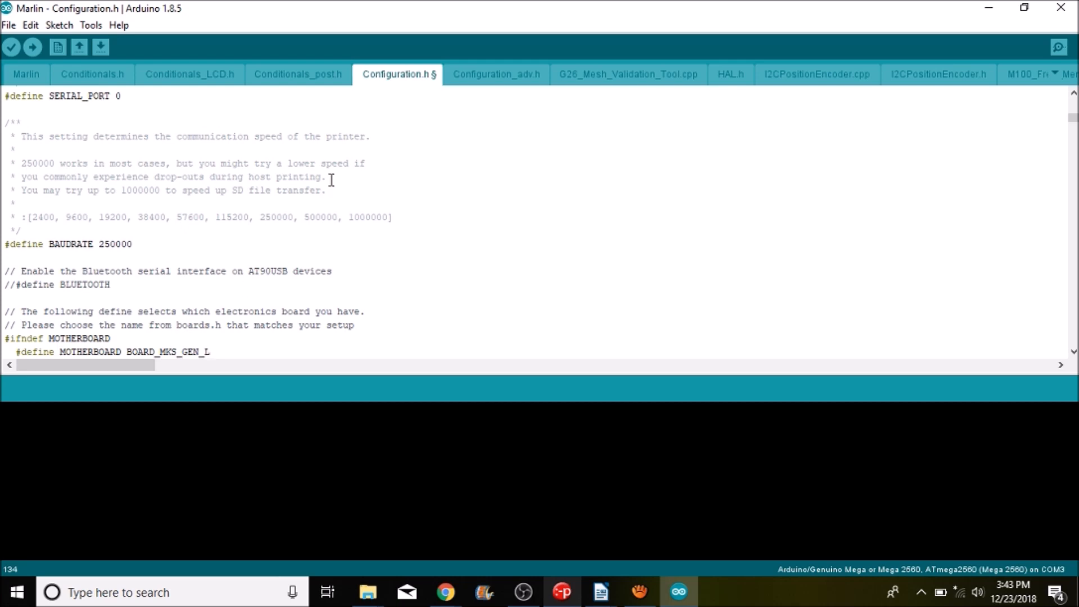
Step: Find the extruder auto-fan pin defines in Configuration_adv.h by searching 'fans'
{"action": "left_click", "coordinate": [495, 74]}
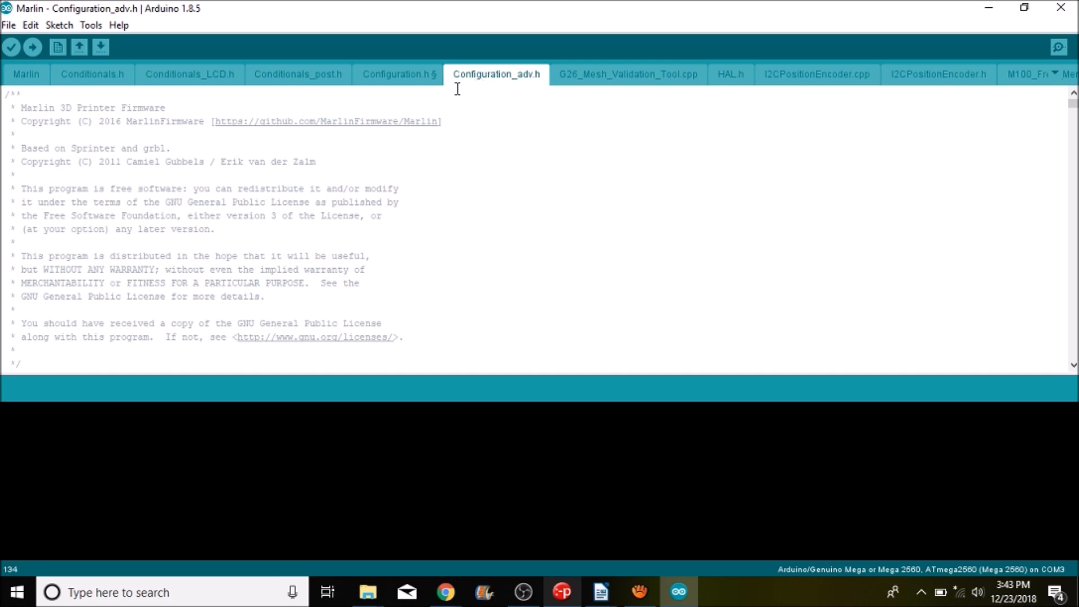
{"action": "mouse_move", "coordinate": [292, 152]}
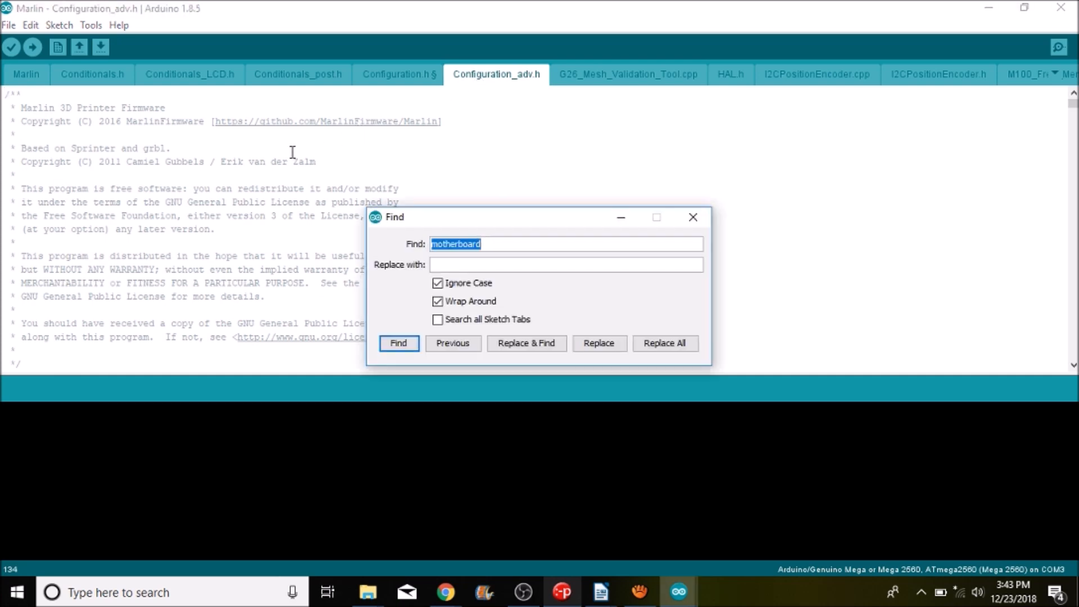
{"action": "type", "text": "fans"}
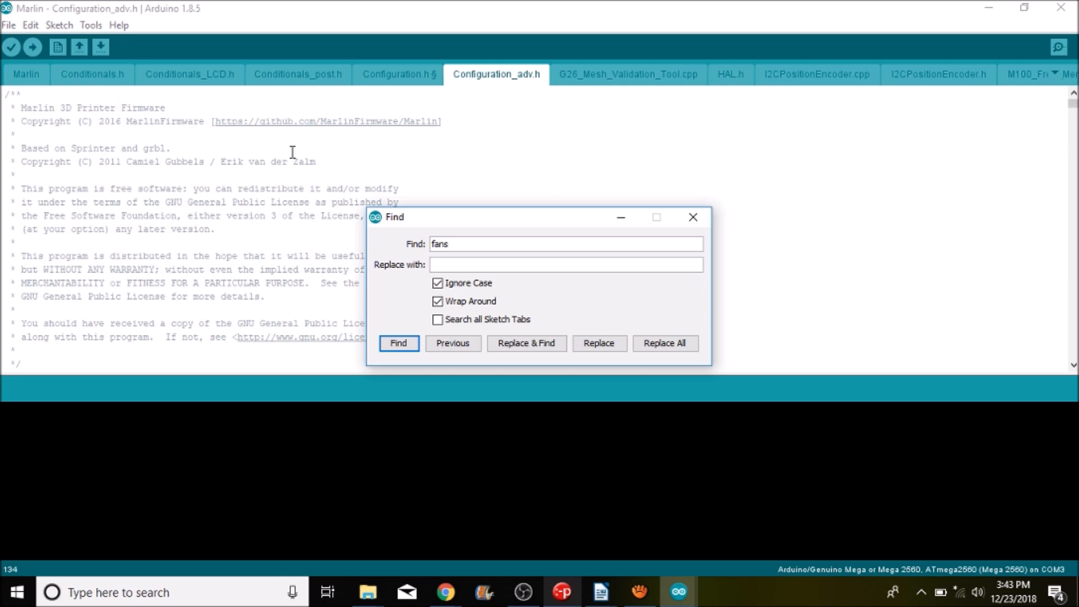
{"action": "left_click", "coordinate": [397, 343]}
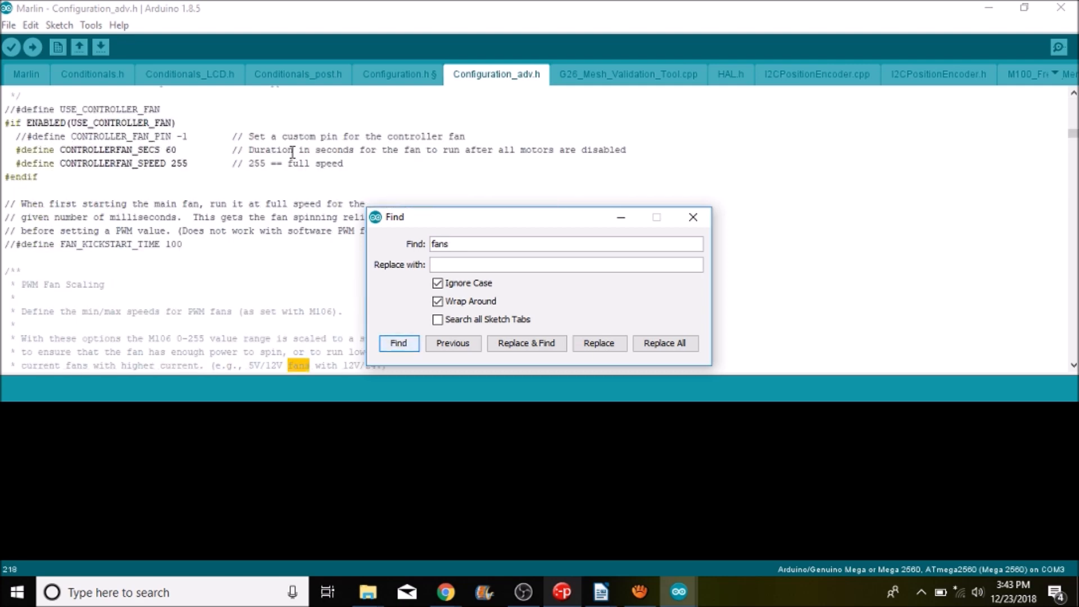
{"action": "left_click", "coordinate": [398, 343]}
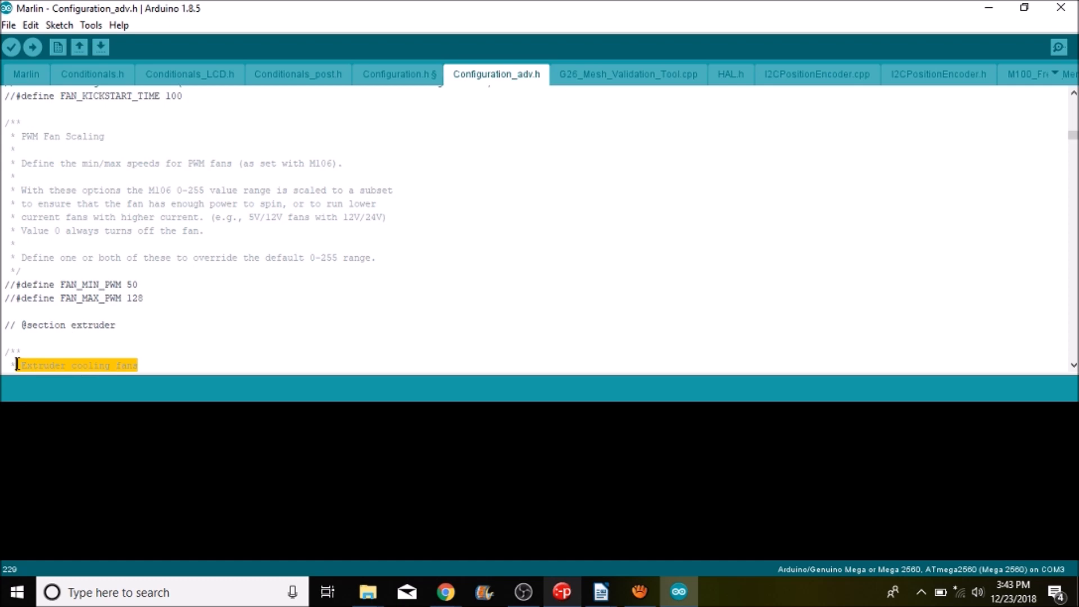
{"action": "scroll", "scroll_direction": "down", "scroll_amount": 3}
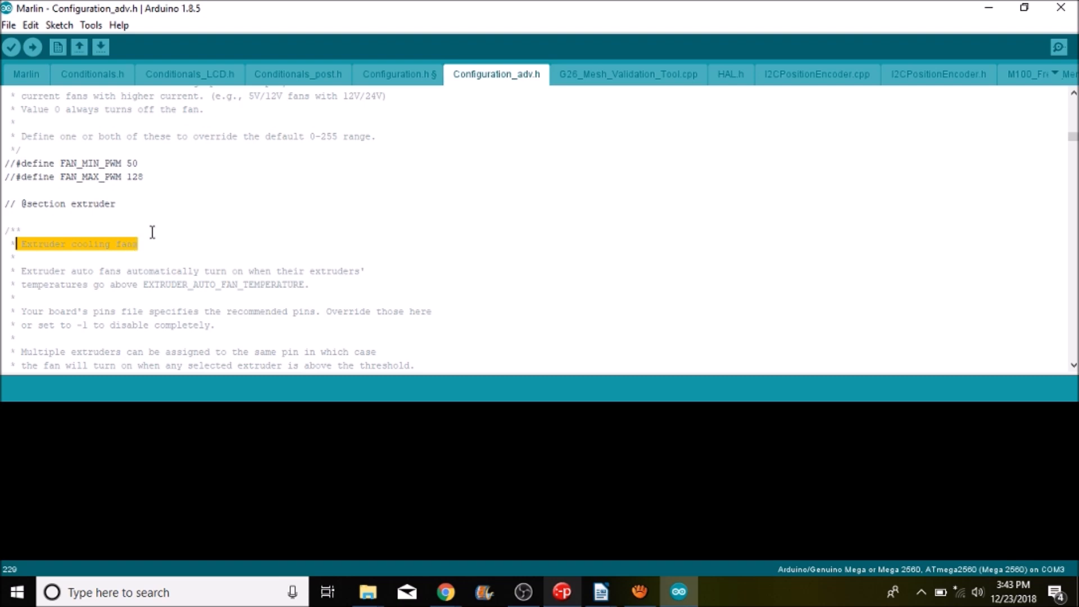
{"action": "scroll", "scroll_direction": "down", "scroll_amount": 3}
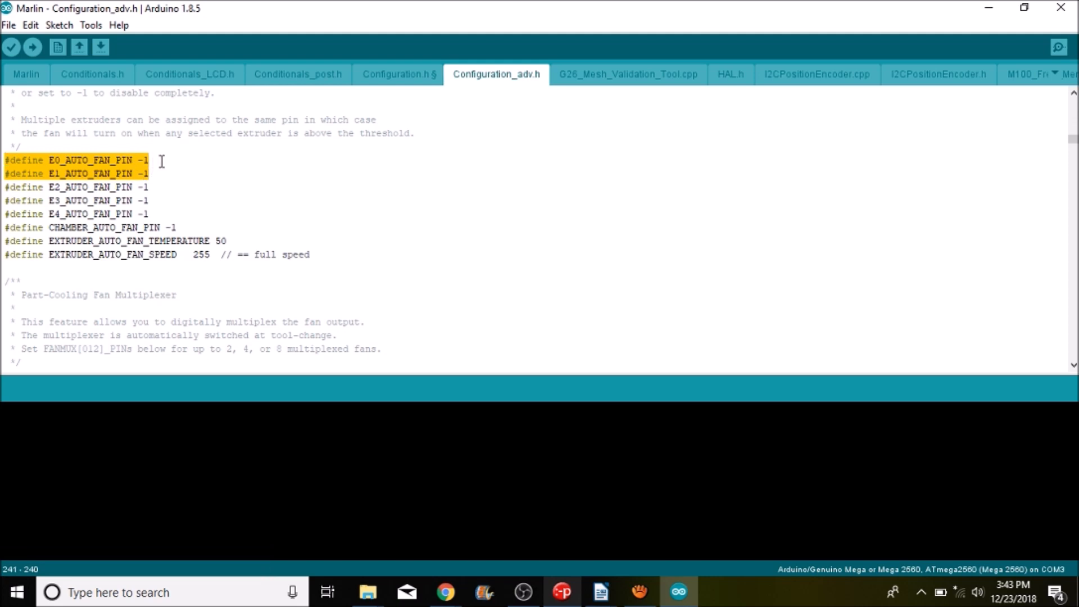
Step: Set E0_AUTO_FAN_PIN to 6 and E1_AUTO_FAN_PIN to 11
{"action": "left_click", "coordinate": [153, 160]}
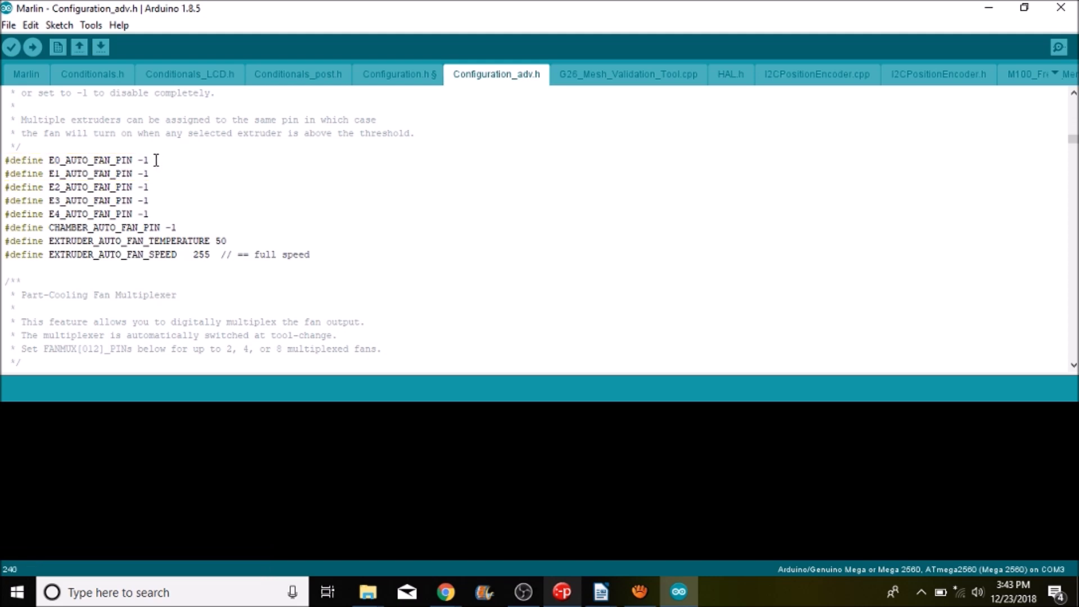
{"action": "type", "text": "6"}
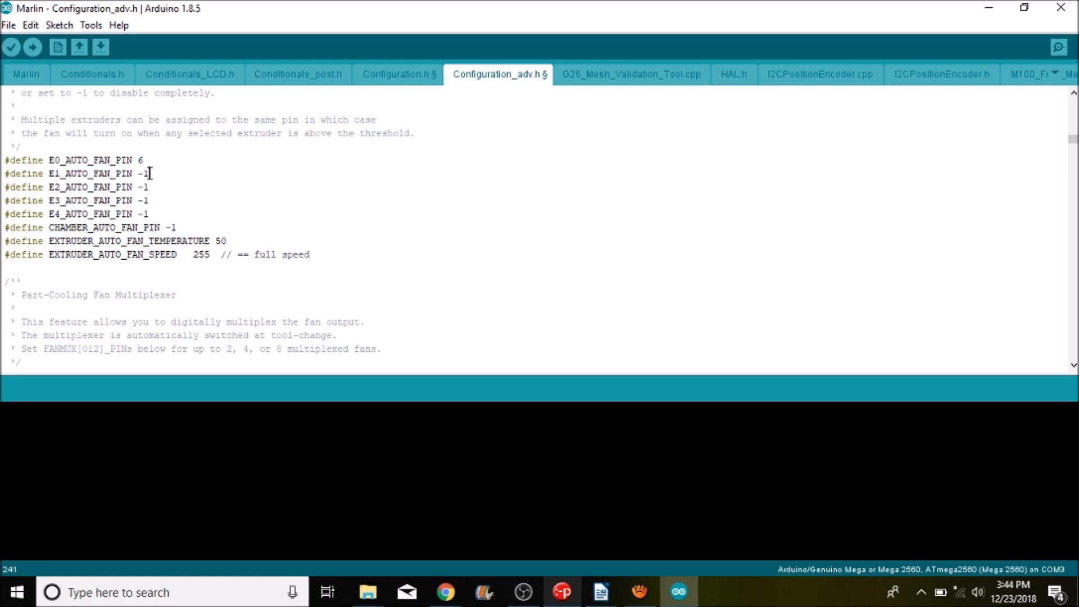
{"action": "type", "text": "11"}
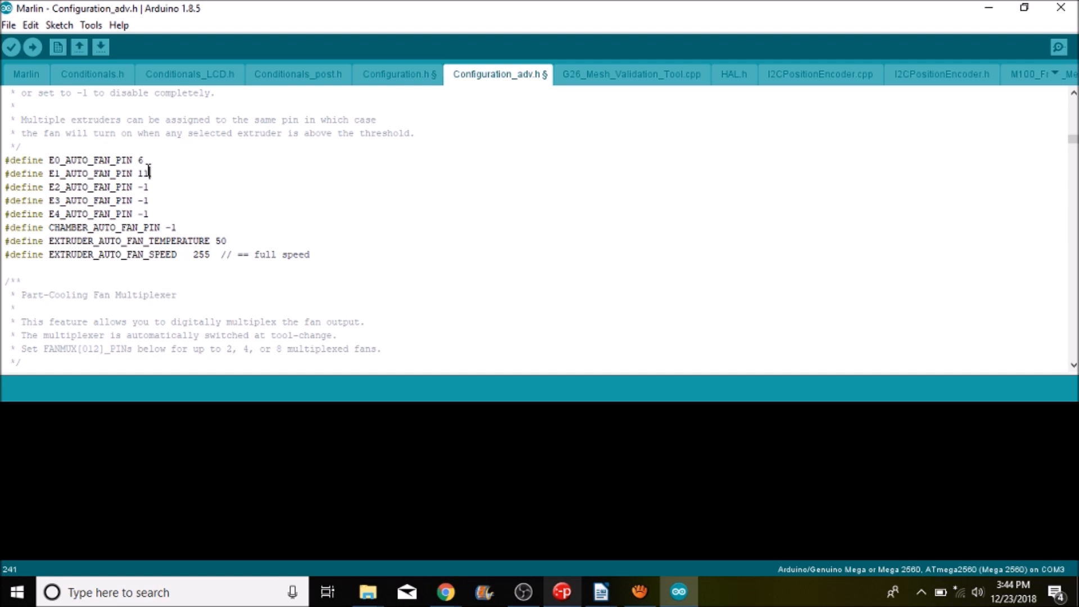
Step: Set EXTRUDER_AUTO_FAN_TEMPERATURE to 30, leaving the auto-fan speed at 255
{"action": "double_click", "coordinate": [143, 173]}
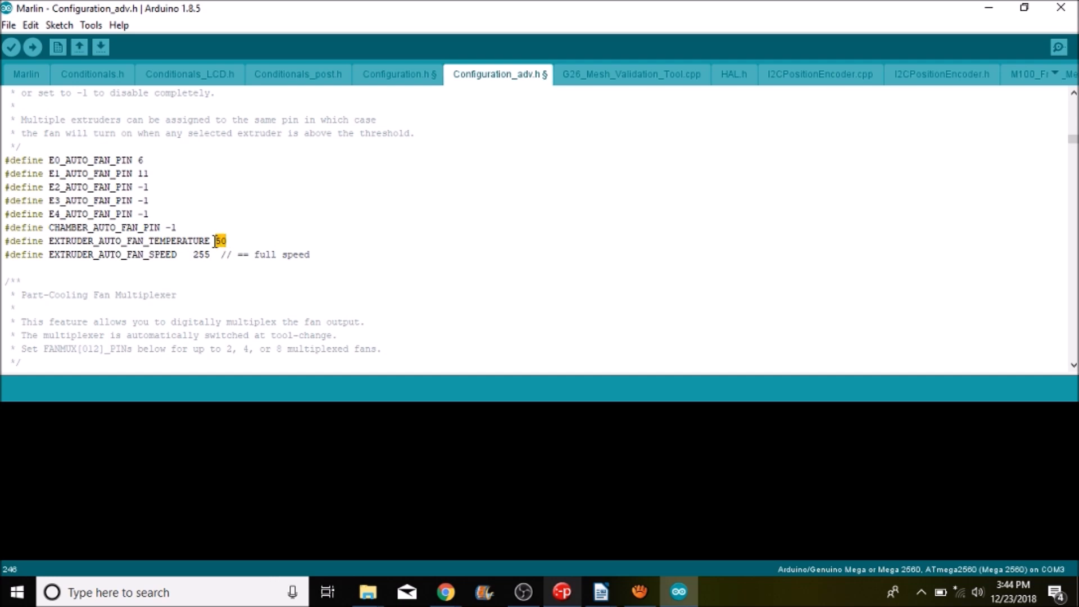
{"action": "type", "text": "30"}
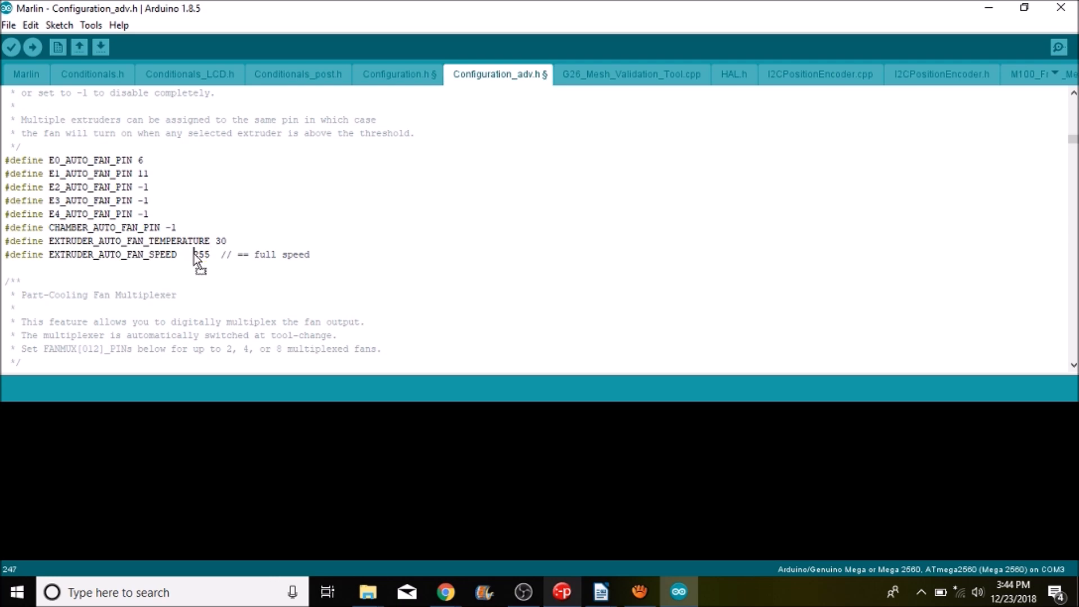
{"action": "left_click", "coordinate": [217, 256]}
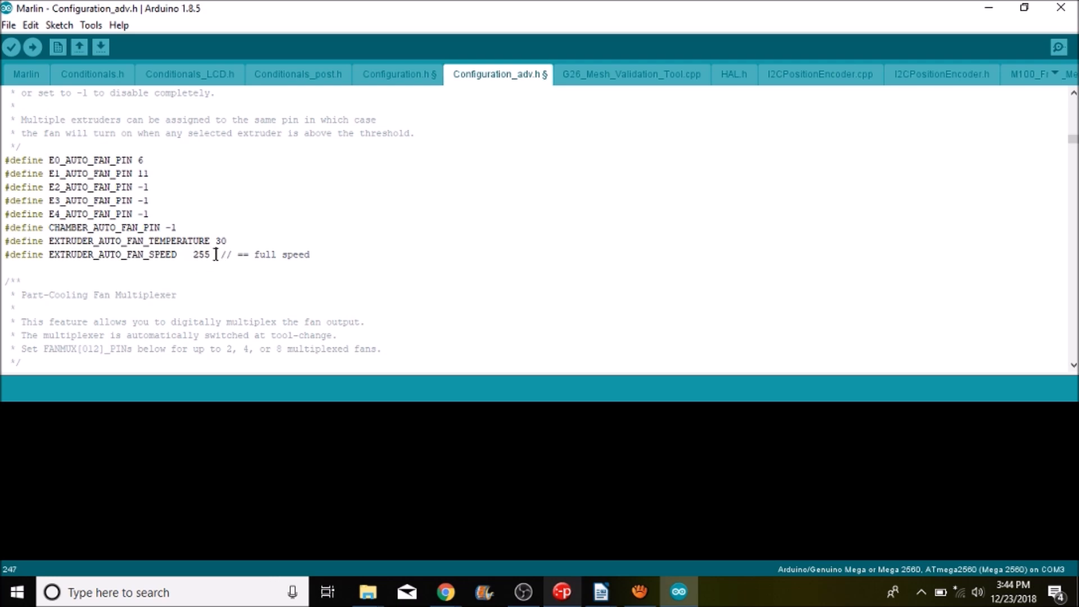
{"action": "double_click", "coordinate": [200, 255]}
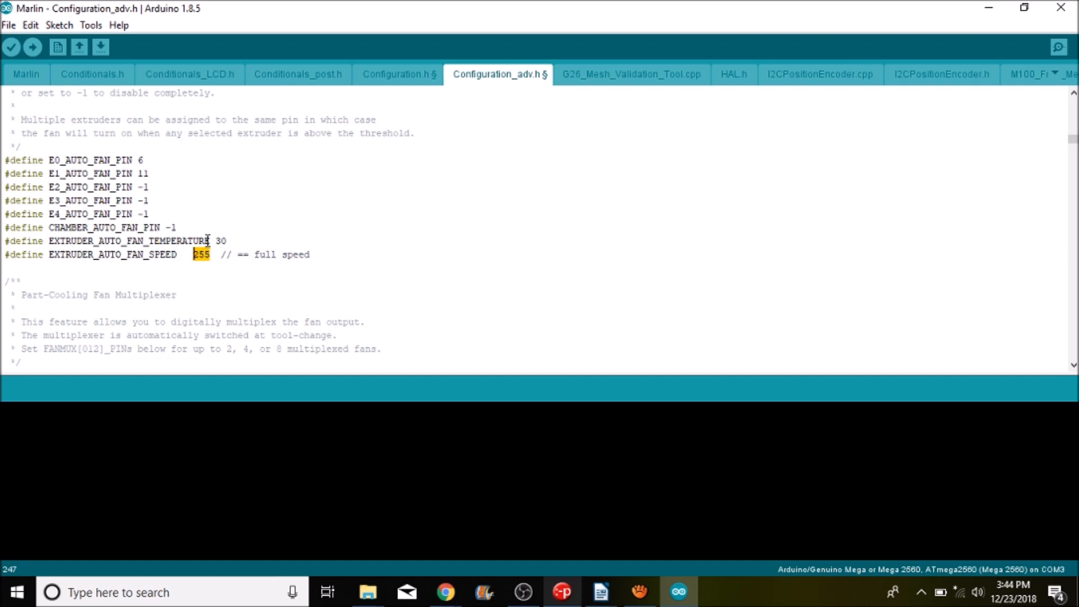
{"action": "mouse_move", "coordinate": [89, 26]}
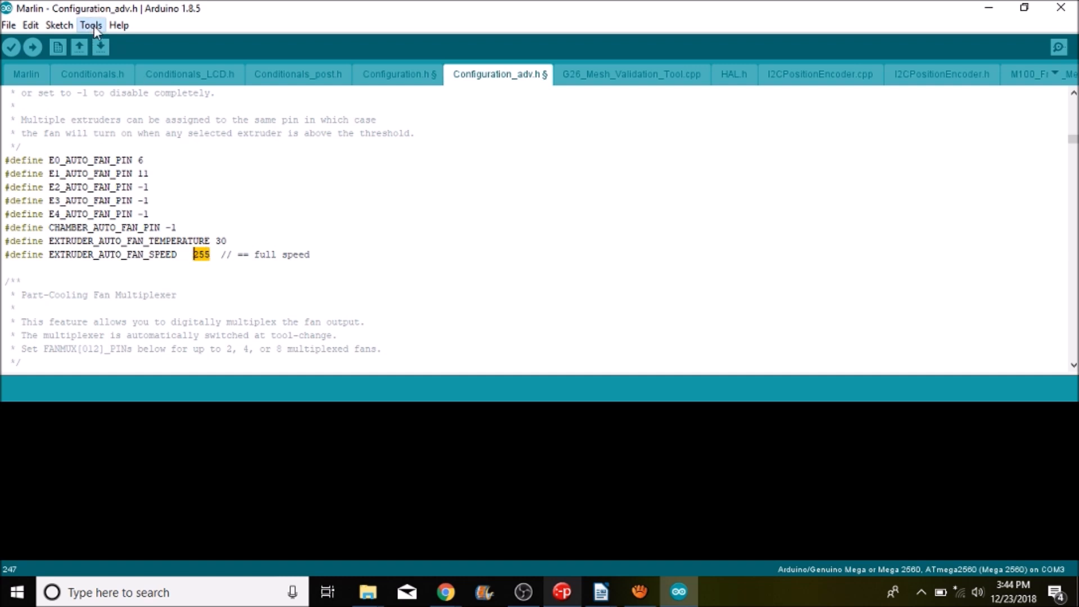
Step: Confirm Mega 2560 on COM4 in Tools and upload the Marlin firmware
{"action": "left_click", "coordinate": [90, 25]}
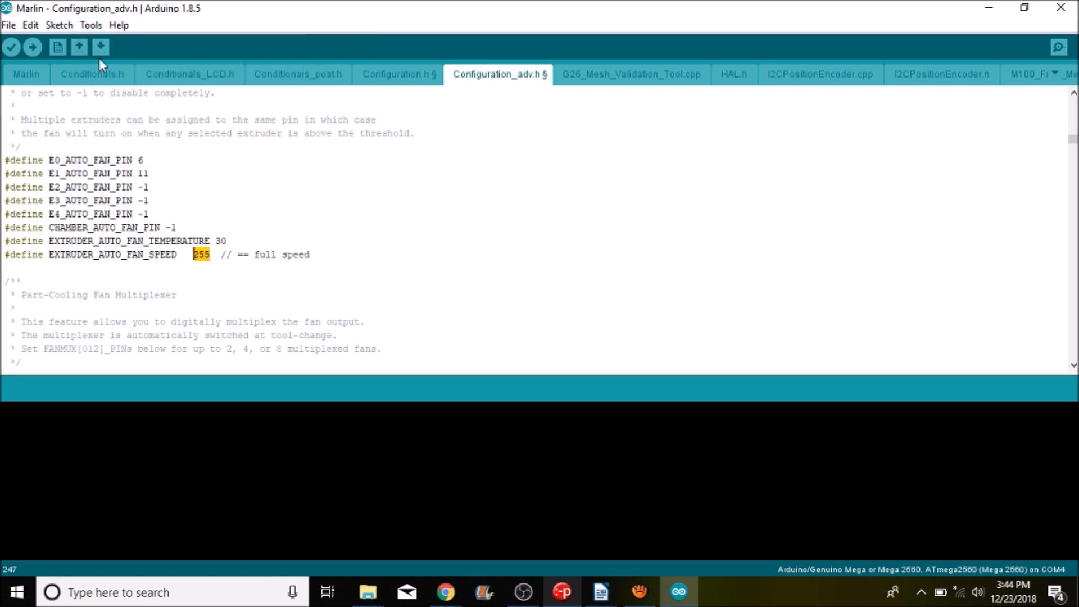
{"action": "left_click", "coordinate": [90, 25]}
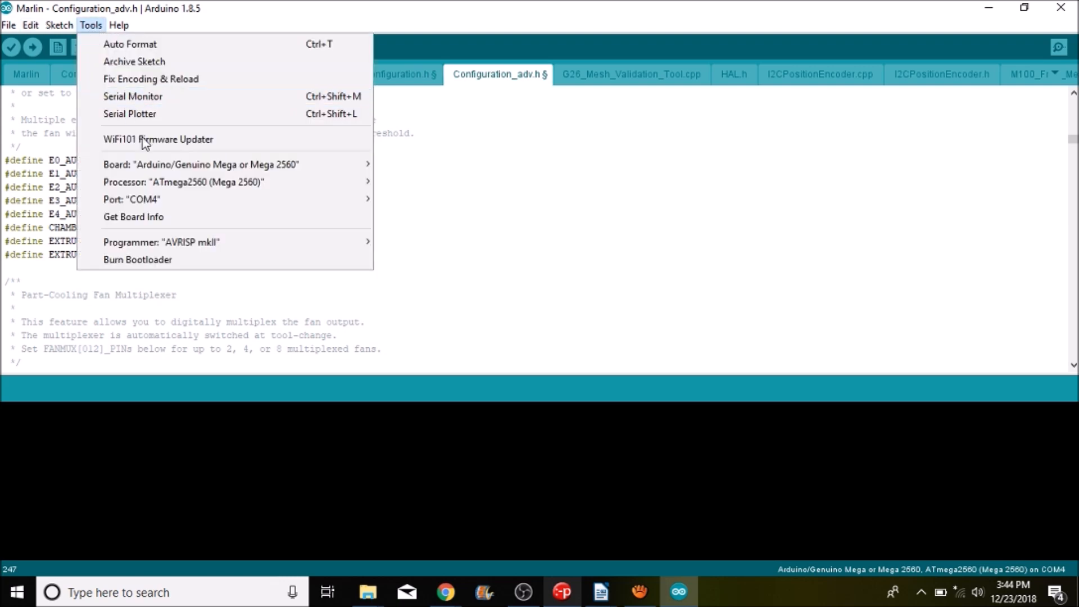
{"action": "mouse_move", "coordinate": [201, 164]}
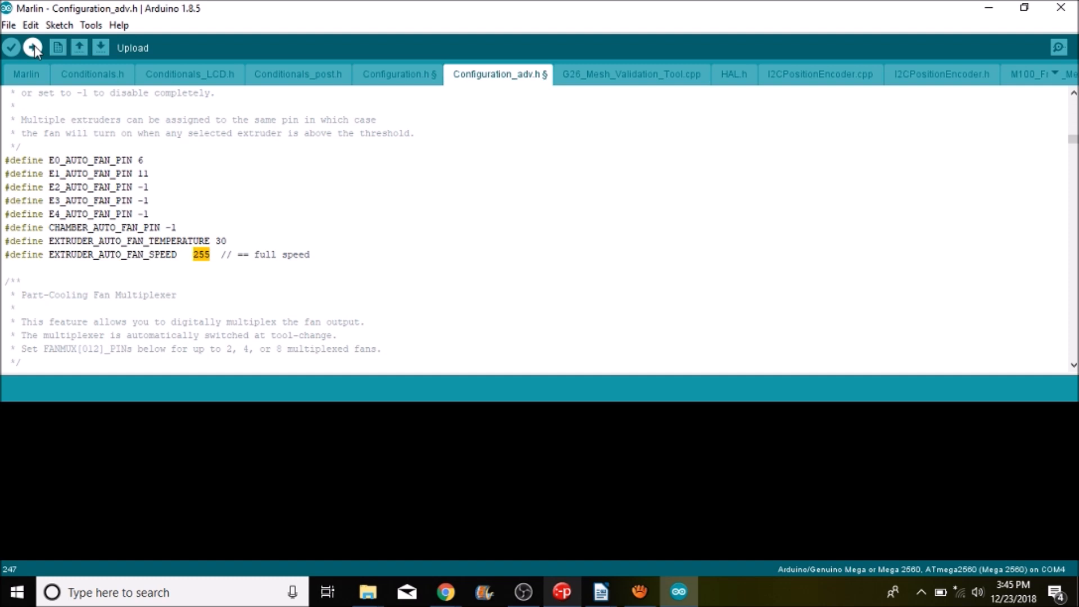
{"action": "left_click", "coordinate": [31, 47]}
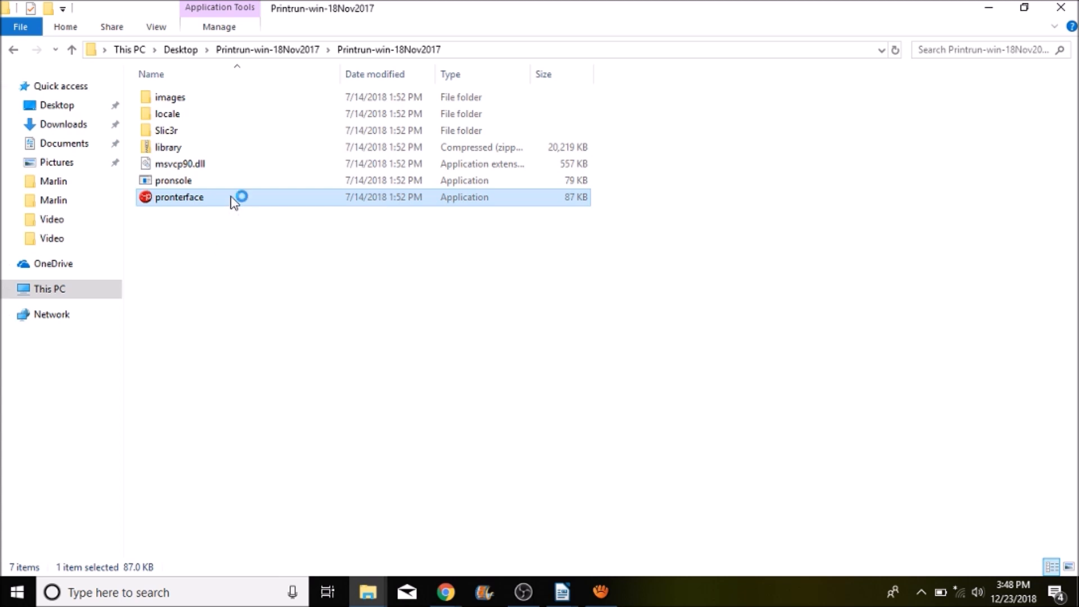
Step: Launch pronterface.exe from the Printrun-win-18Nov2017 folder
{"action": "double_click", "coordinate": [179, 197]}
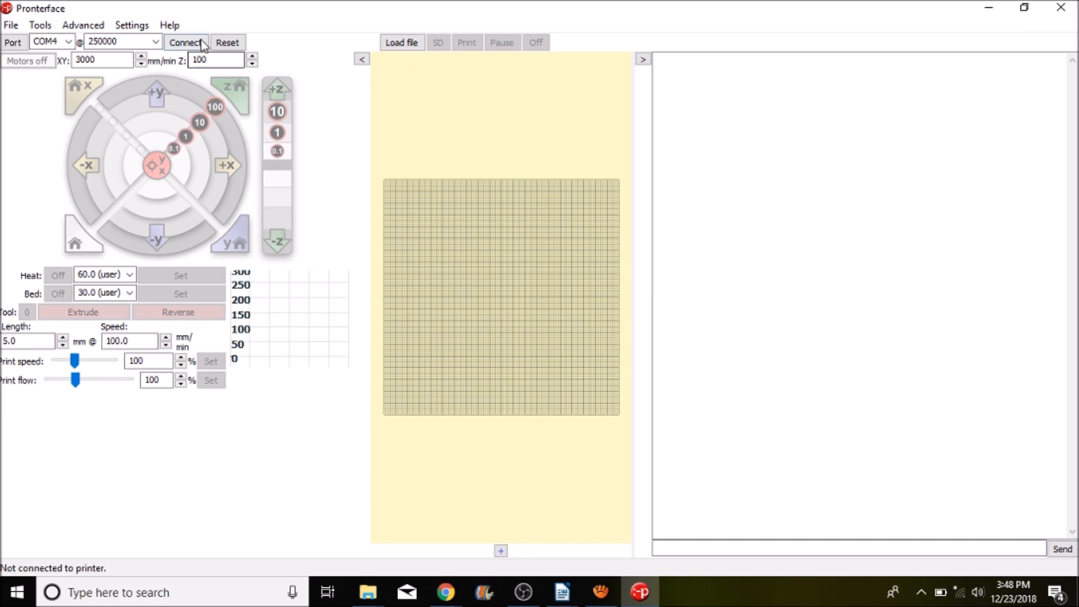
Step: Connect Pronterface to the printer and enter a hotend target of 35
{"action": "left_click", "coordinate": [184, 41]}
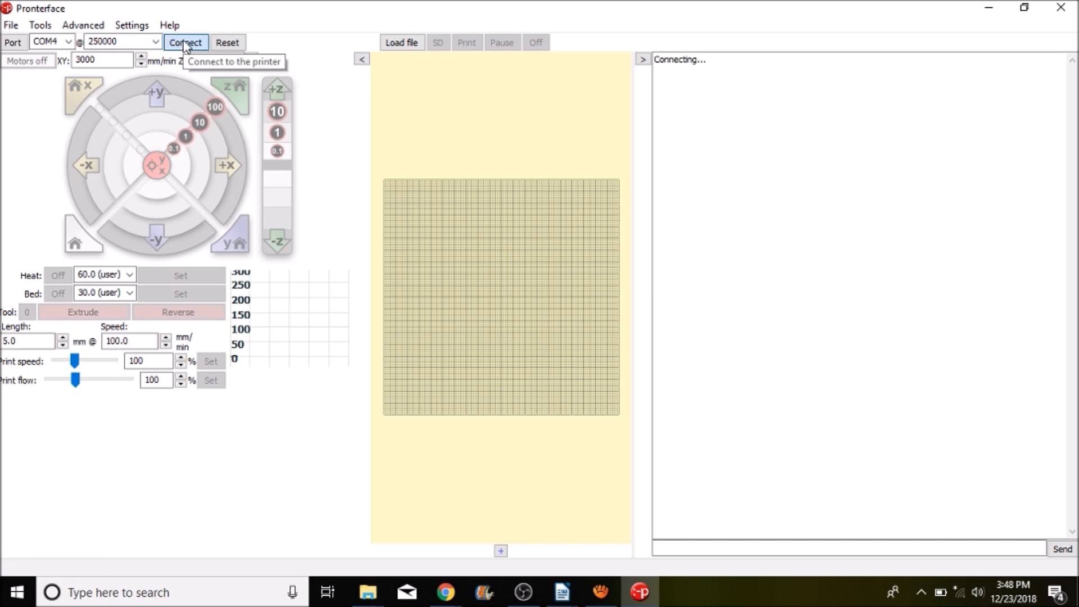
{"action": "left_click", "coordinate": [185, 42]}
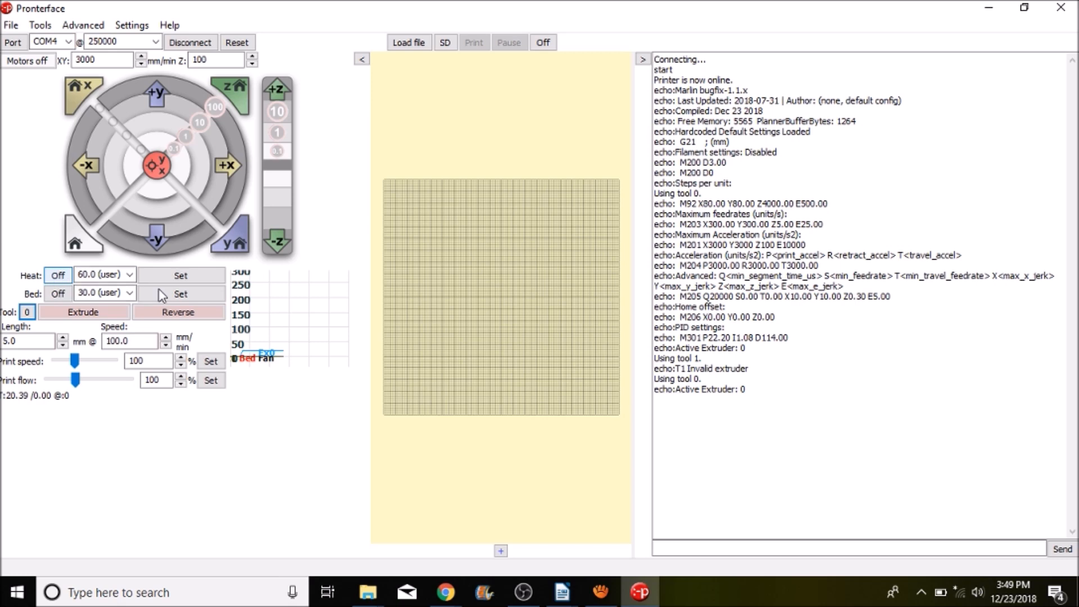
{"action": "left_click", "coordinate": [128, 274]}
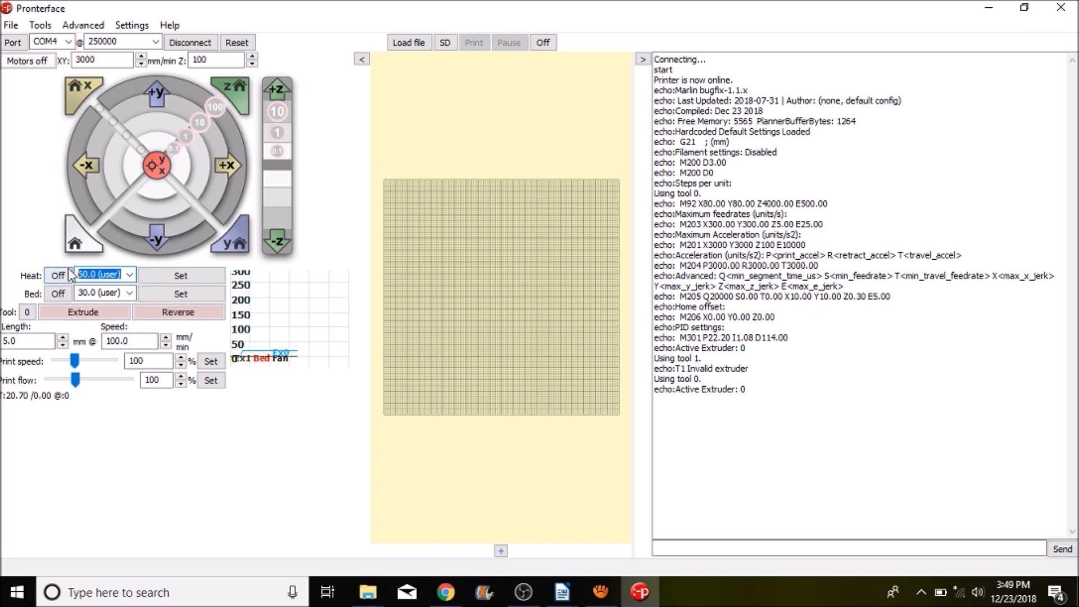
{"action": "type", "text": "35"}
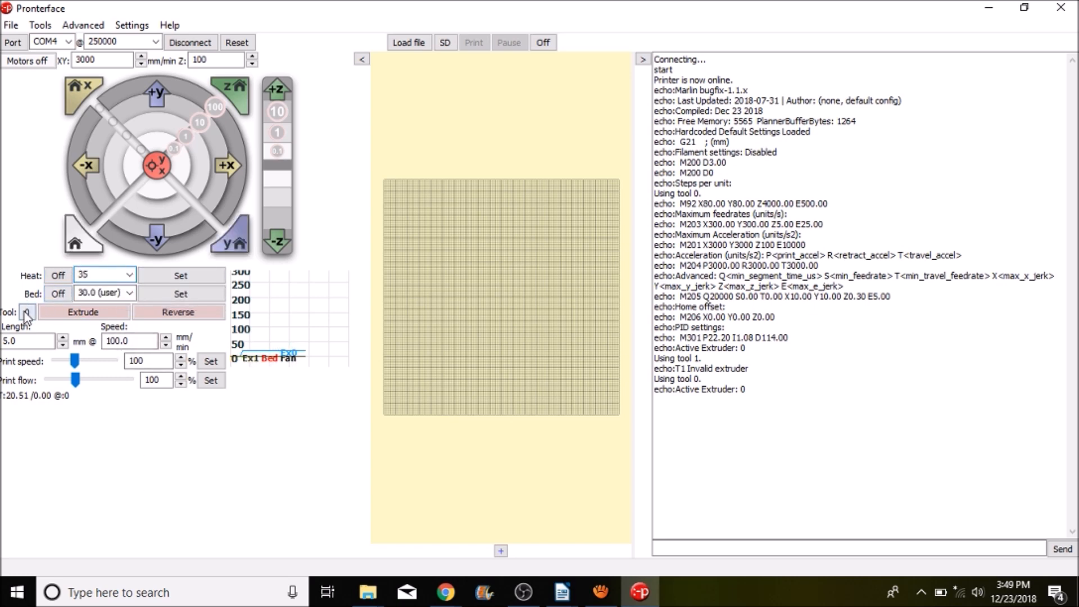
{"action": "mouse_move", "coordinate": [27, 311]}
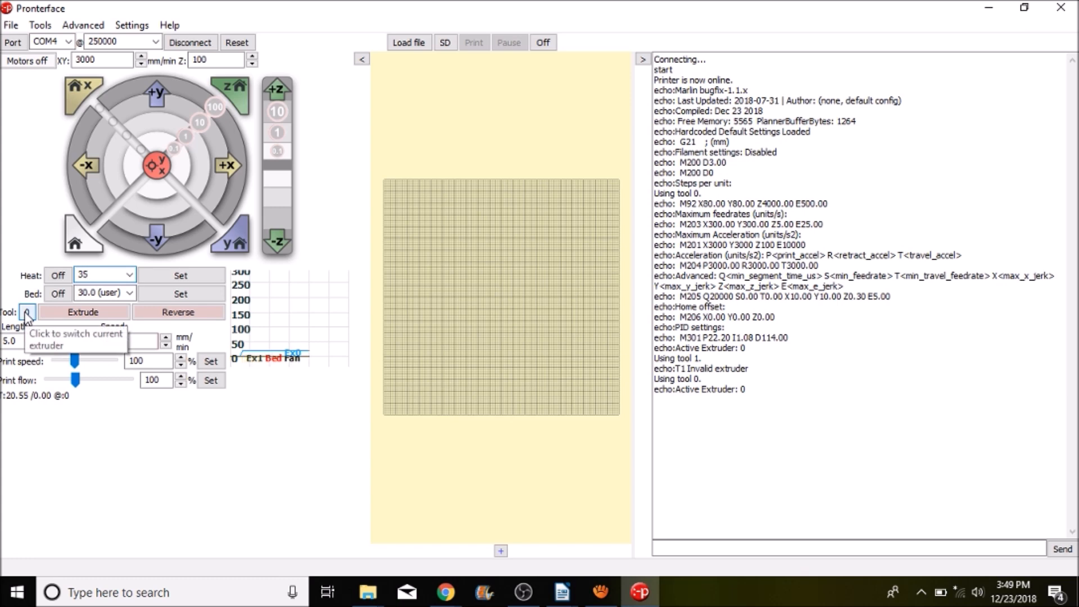